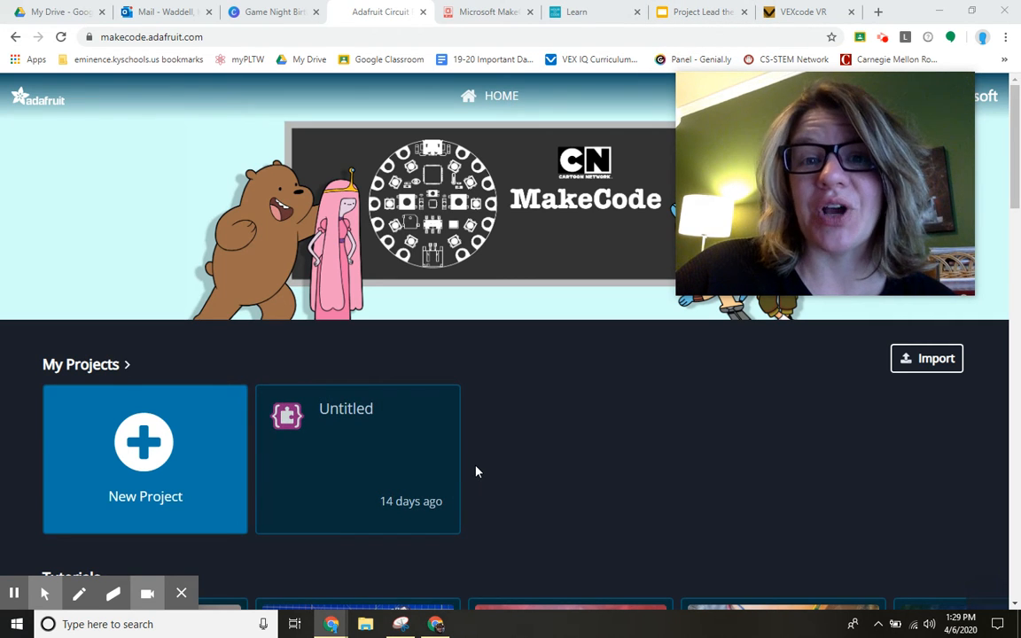
mouse_move(559, 287)
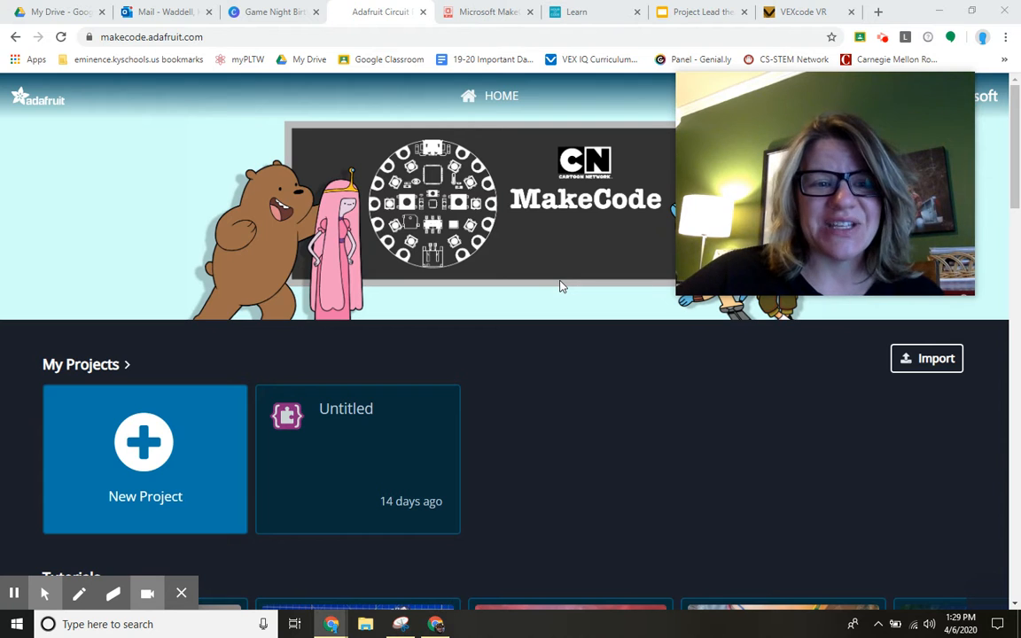
Step: Follow the AdaFruit Make Code link on slide 3 to reach the MakeCode home page
scroll("down", 3)
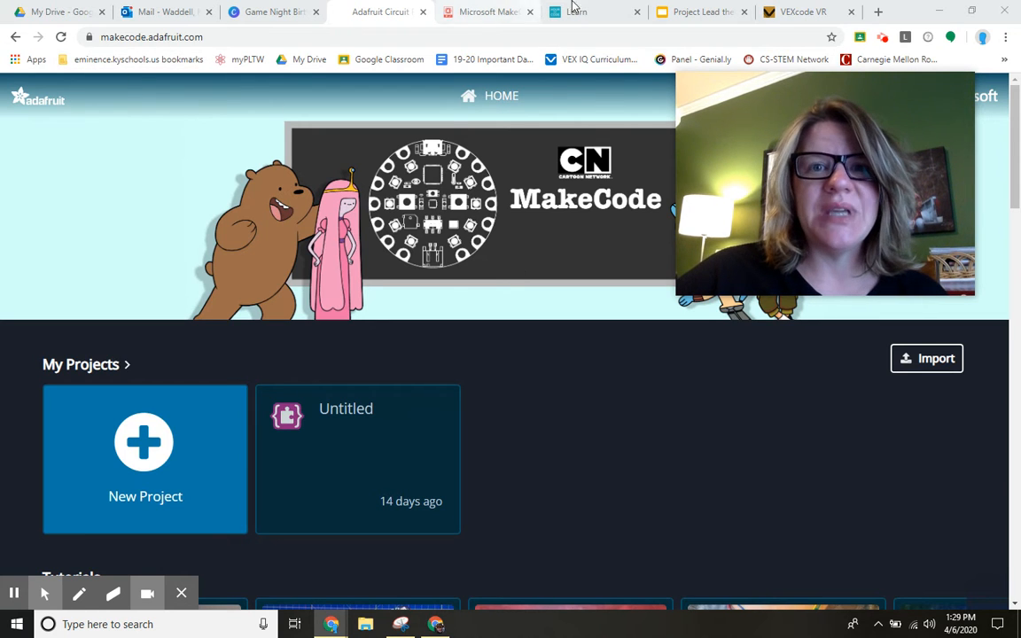
left_click(700, 11)
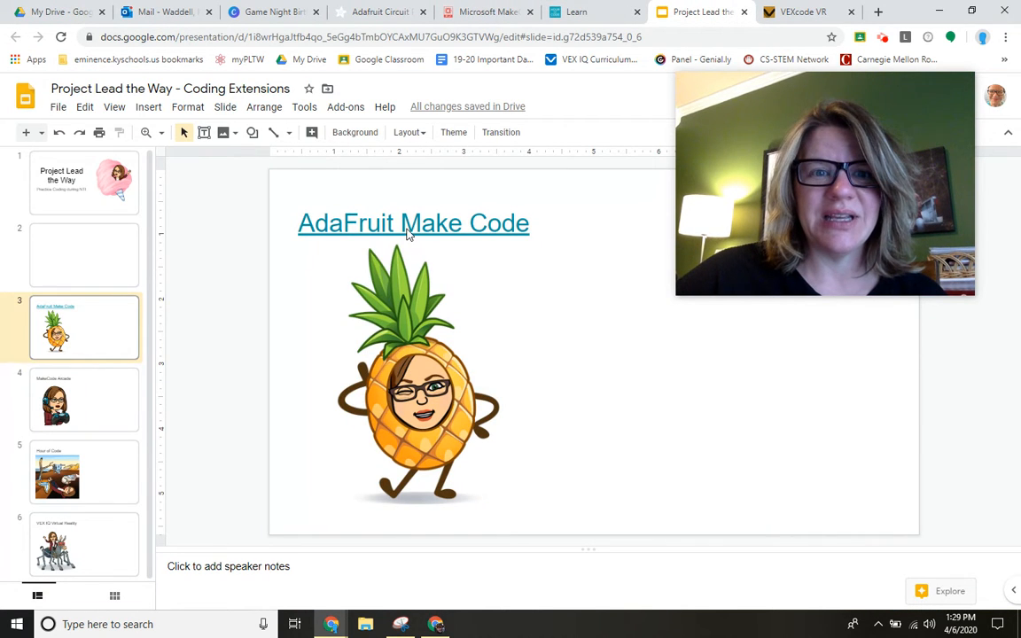
left_click(413, 223)
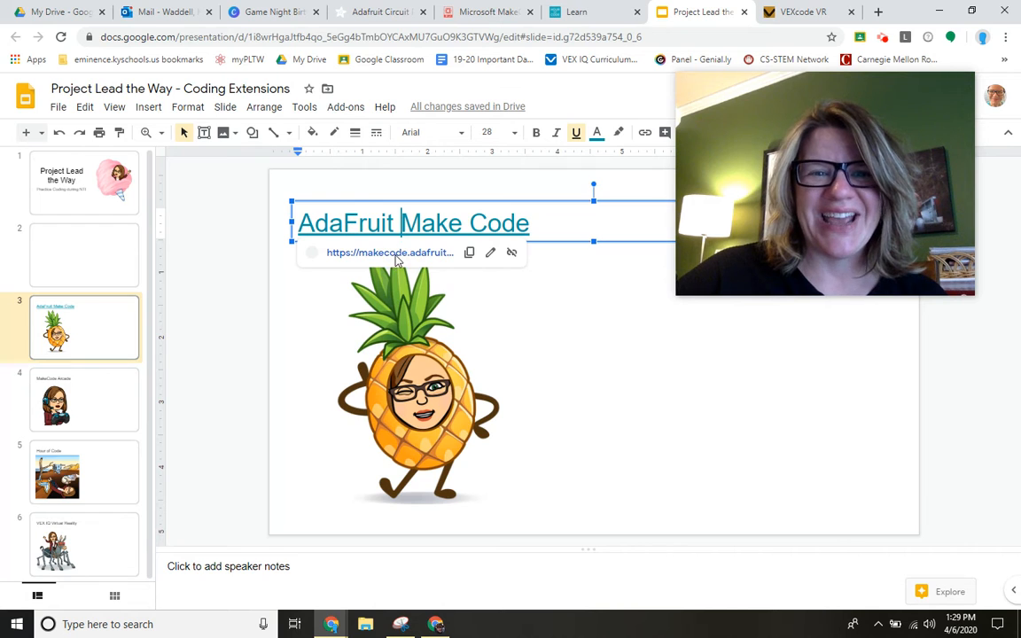
left_click(390, 252)
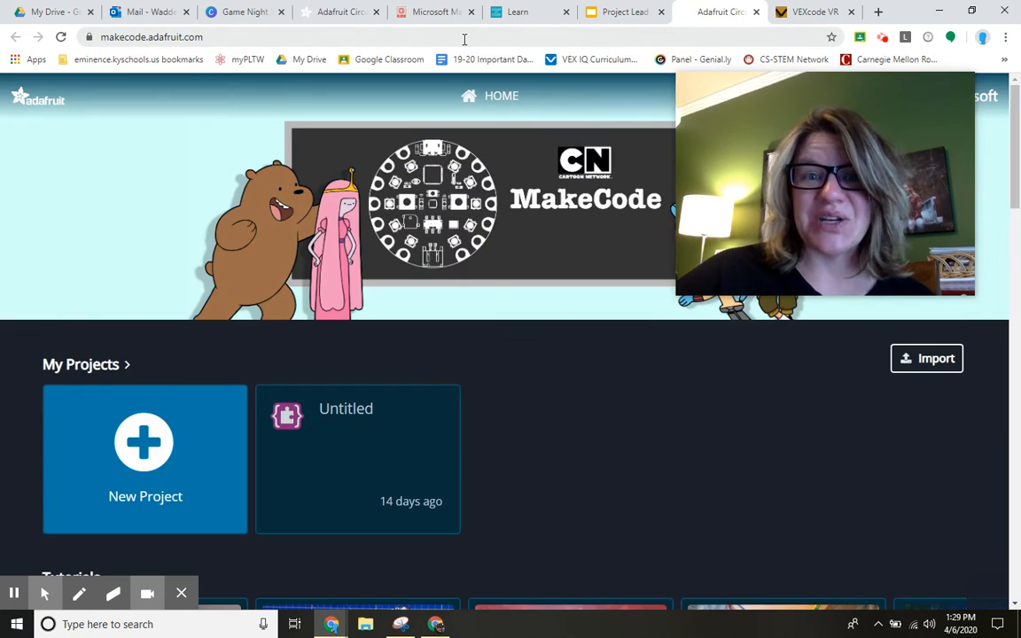
Step: Start a new empty project from the home page and let the block editor load
left_click(145, 443)
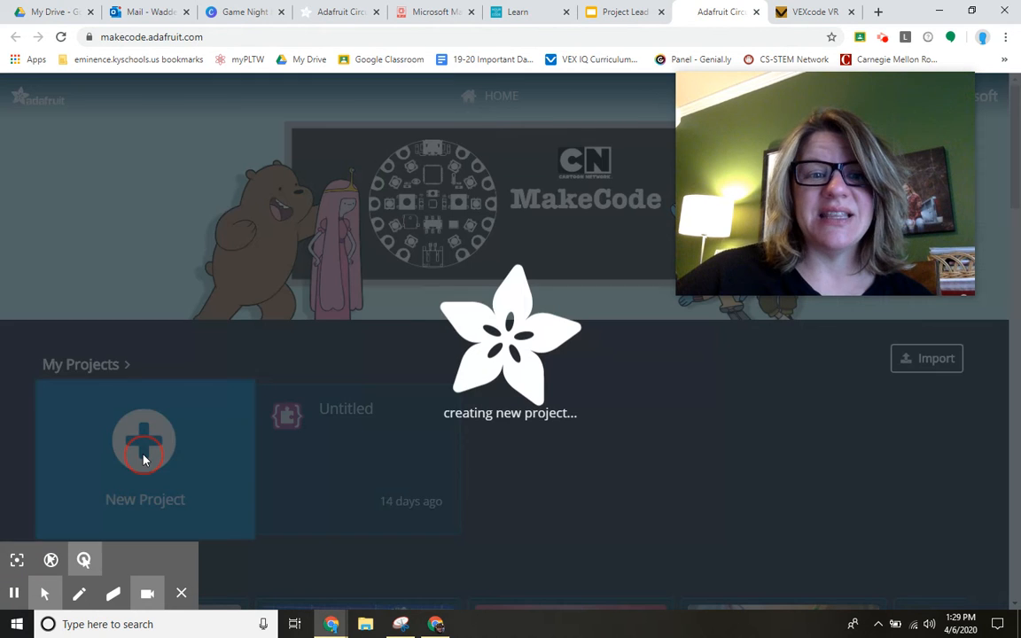
left_click(145, 444)
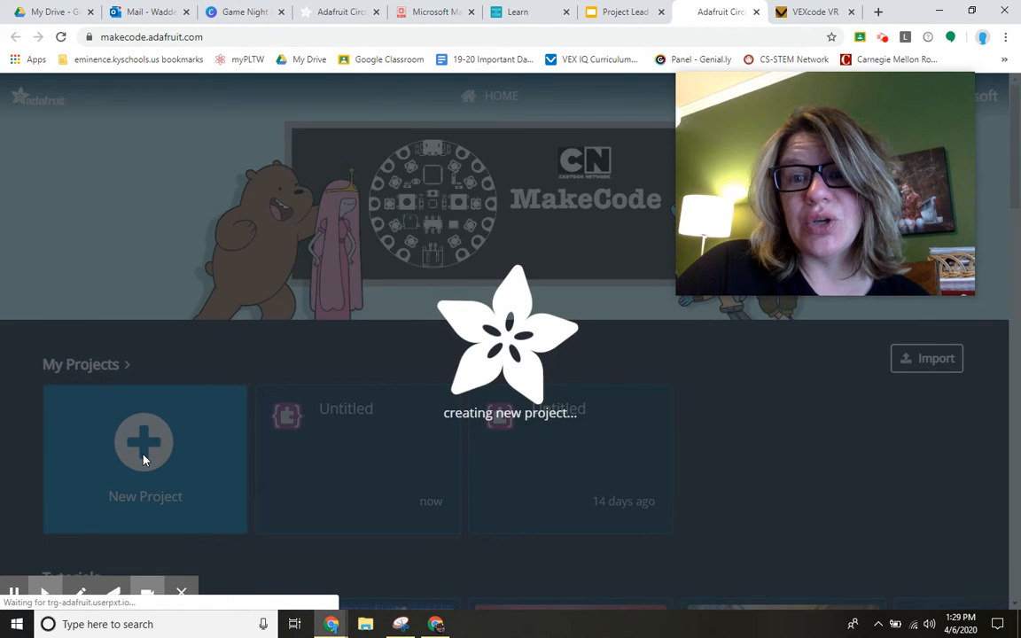
left_click(146, 444)
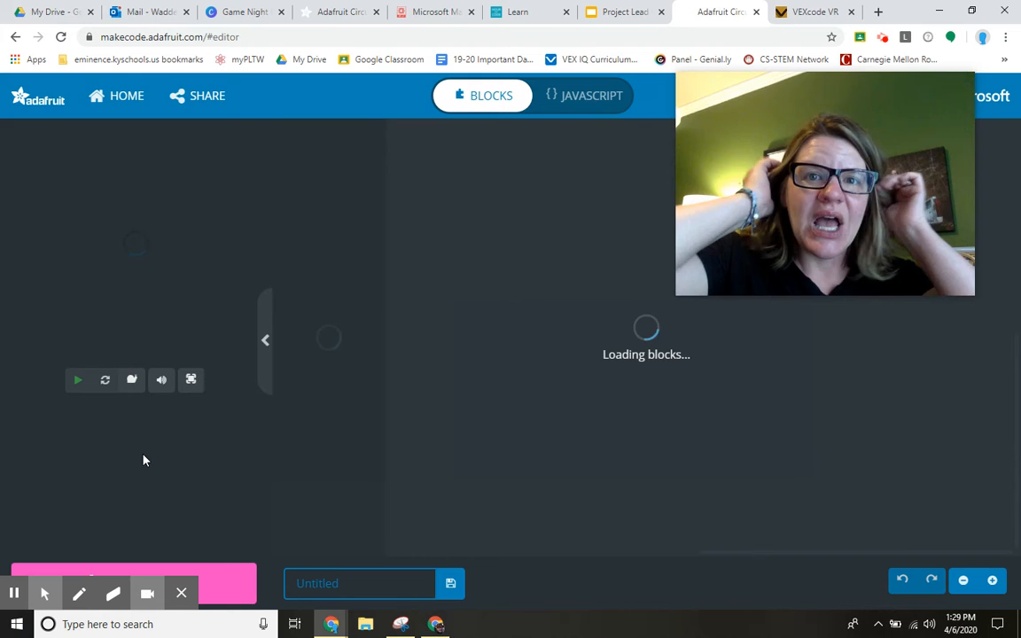
mouse_move(188, 447)
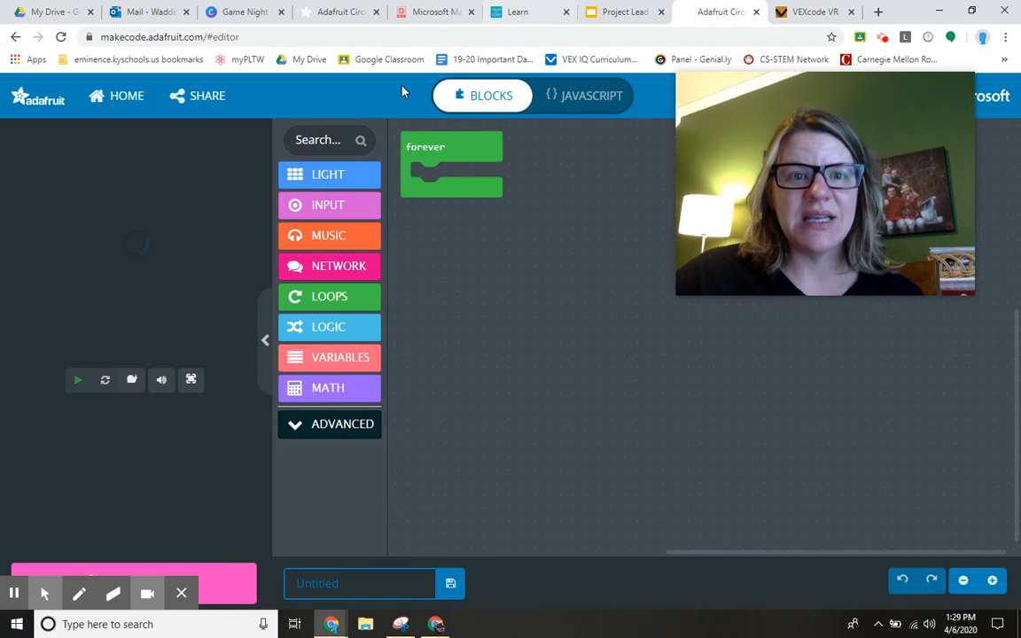
Step: Place a rainbow show ring block inside forever and run it on the simulated board
left_click(328, 173)
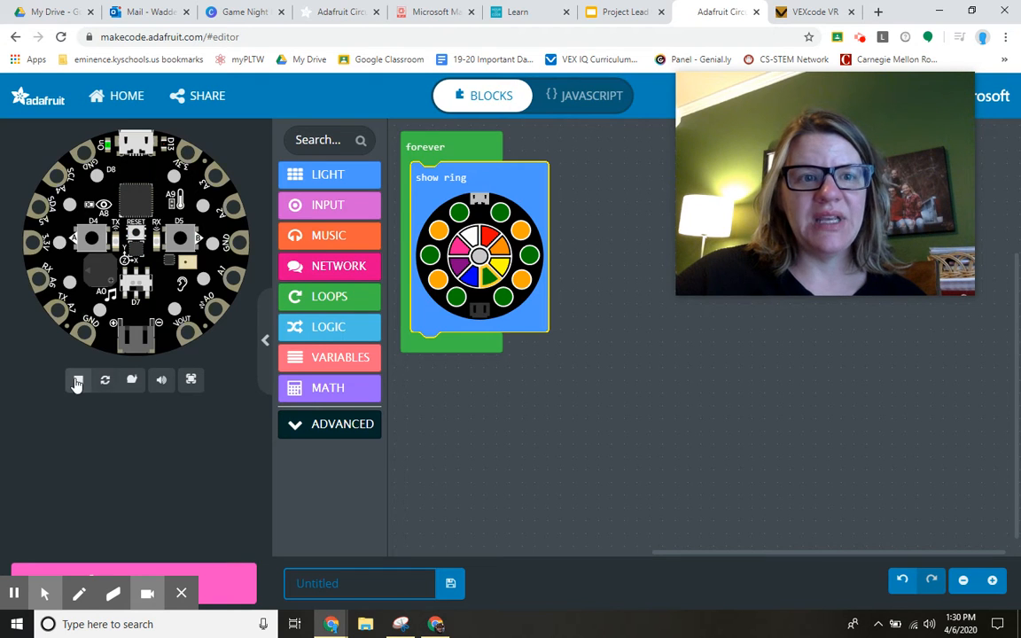
left_click(78, 379)
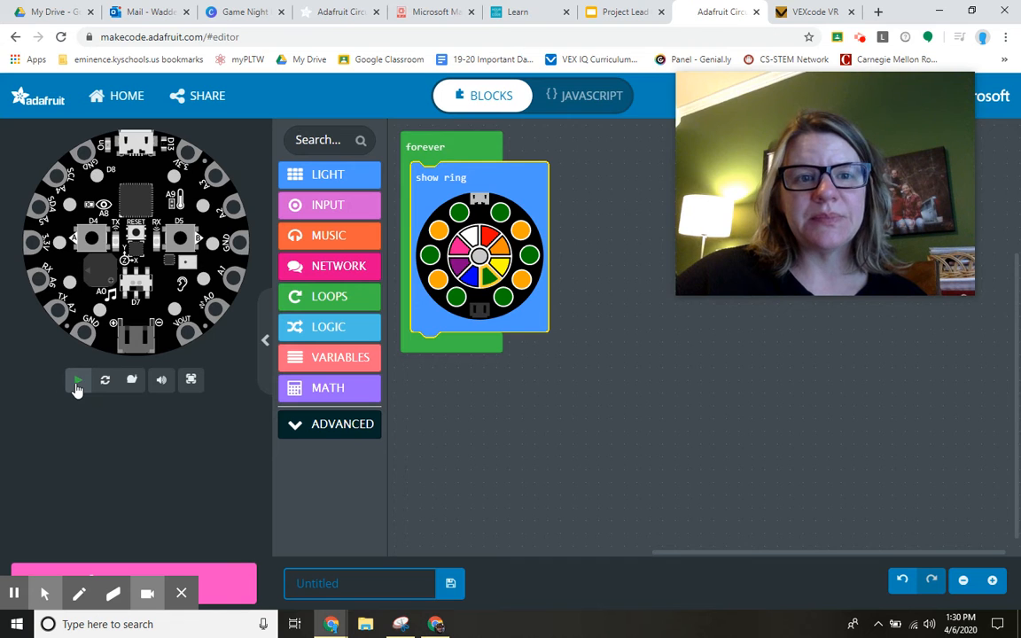
left_click(78, 379)
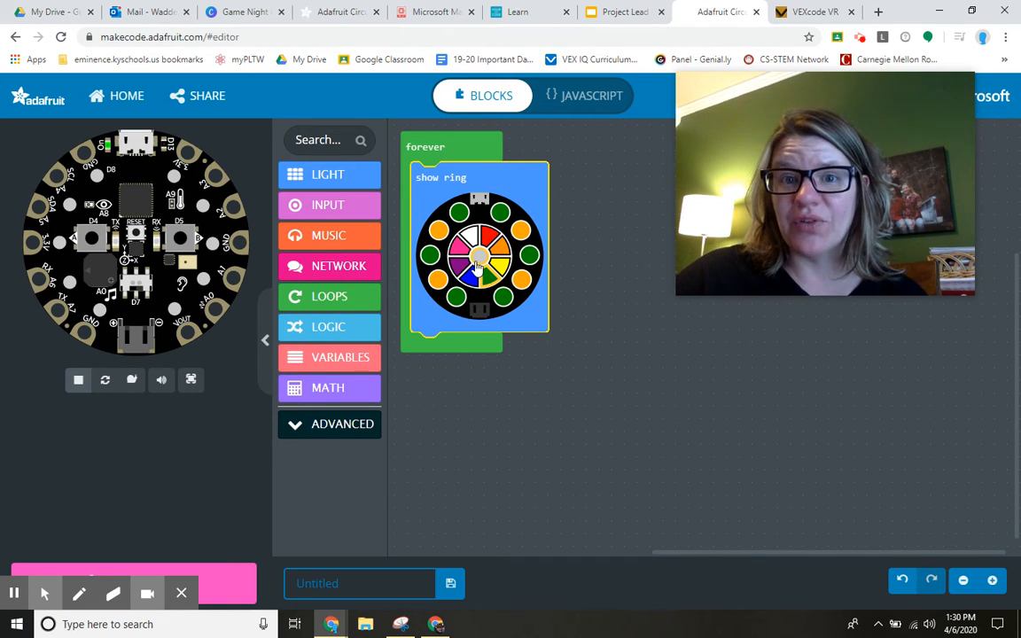
Step: Browse the MUSIC and LOOPS block categories while the ring stays lit
left_click(330, 234)
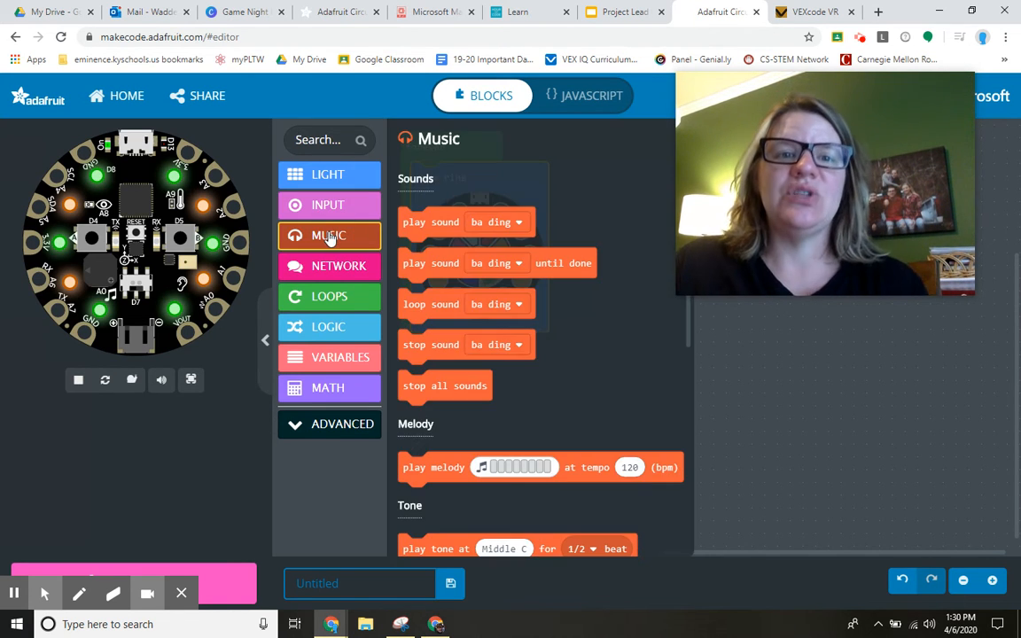
mouse_move(329, 296)
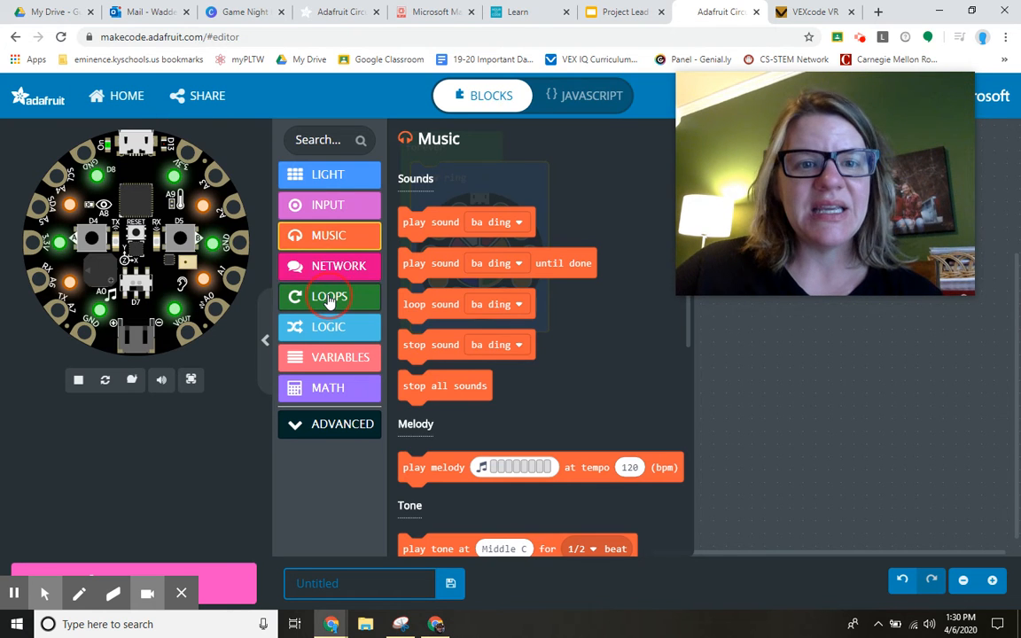
left_click(328, 205)
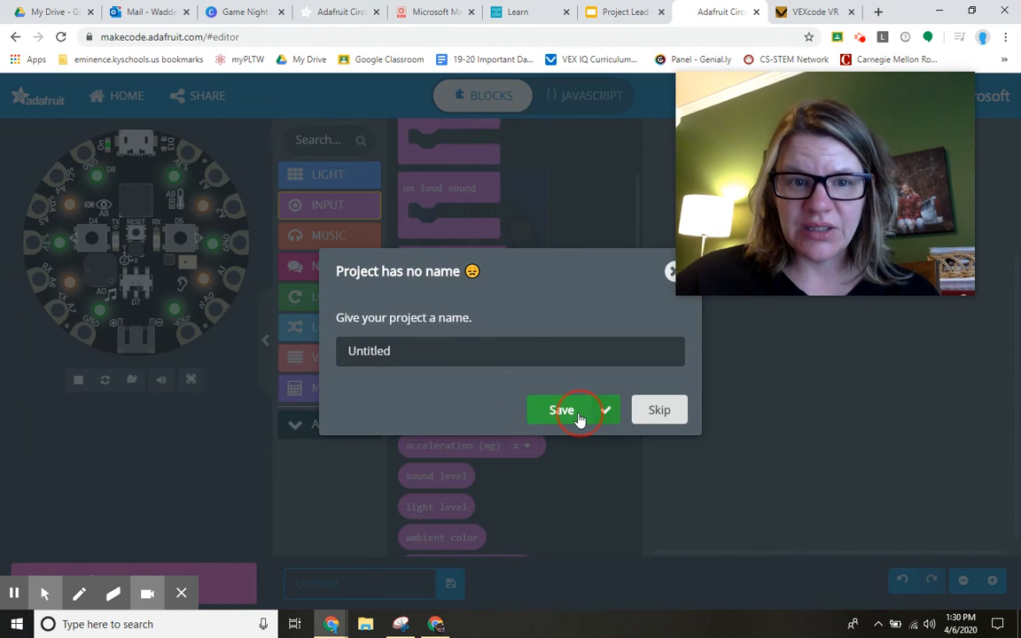
Step: Save the project as Untitled, then scroll through Tutorials, Games and Courses on the home page
left_click(560, 410)
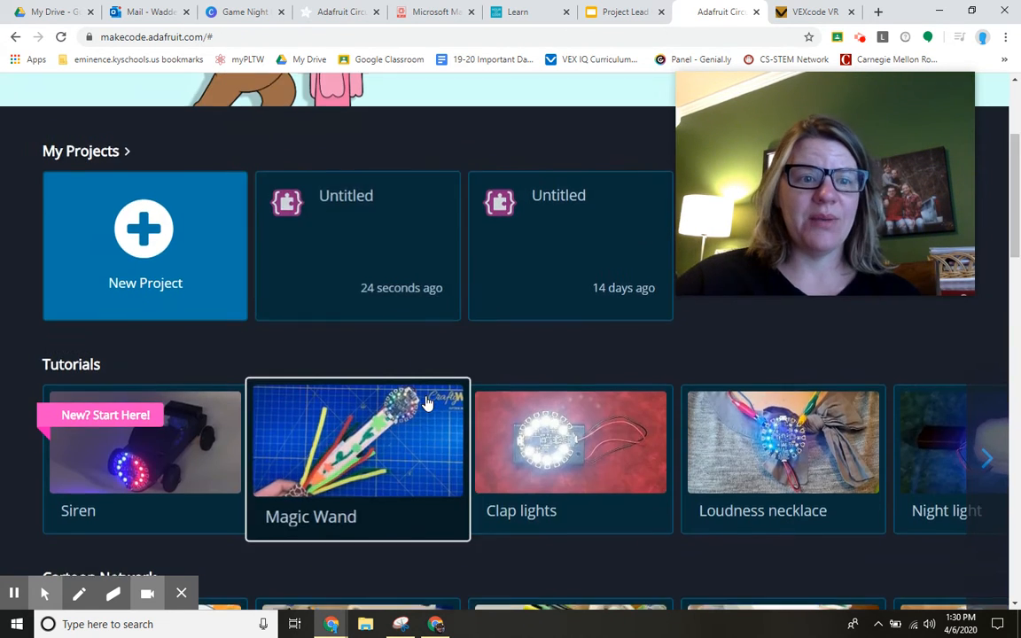
scroll("down", 3)
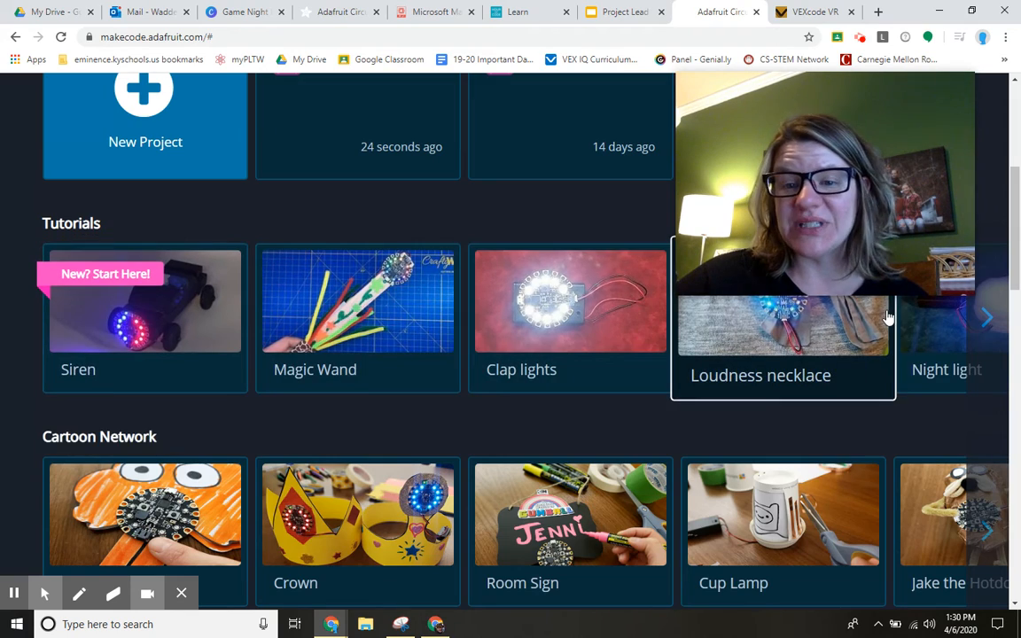
scroll("down", 3)
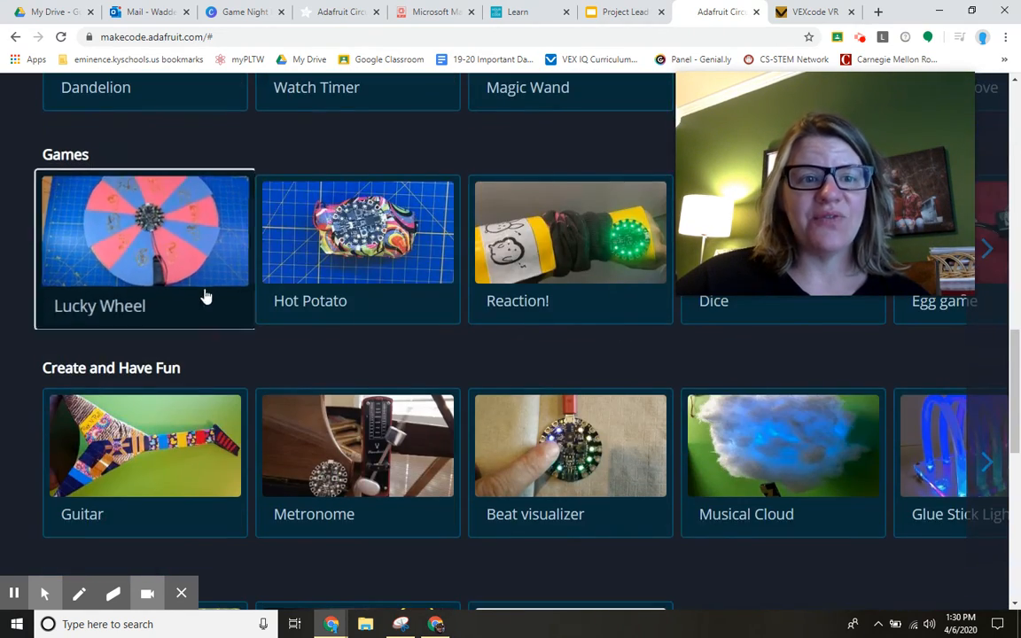
scroll("down", 3)
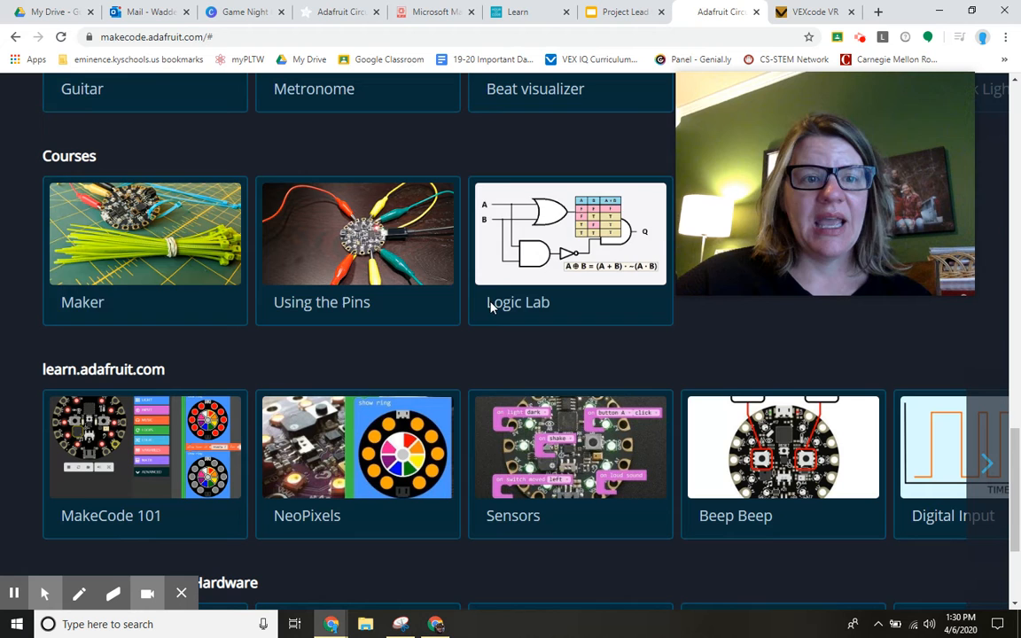
scroll("down", 3)
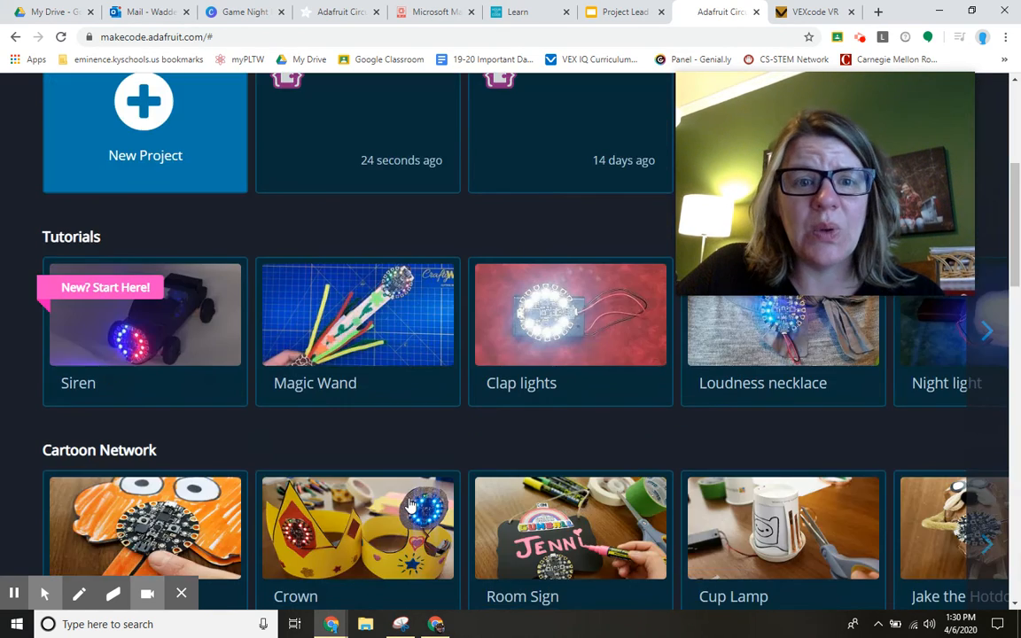
scroll("up", 3)
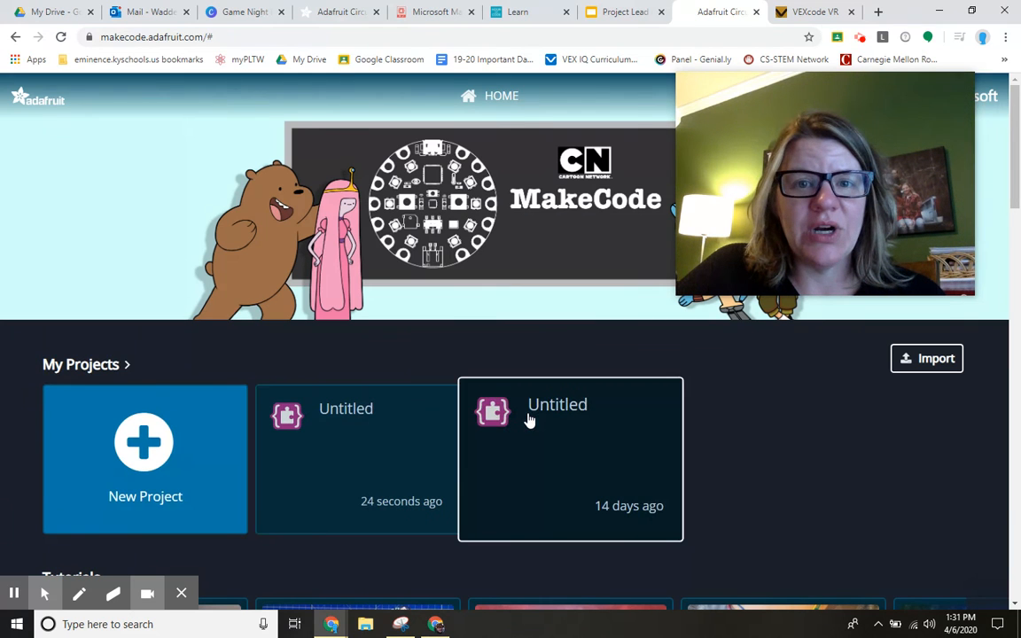
mouse_move(145, 478)
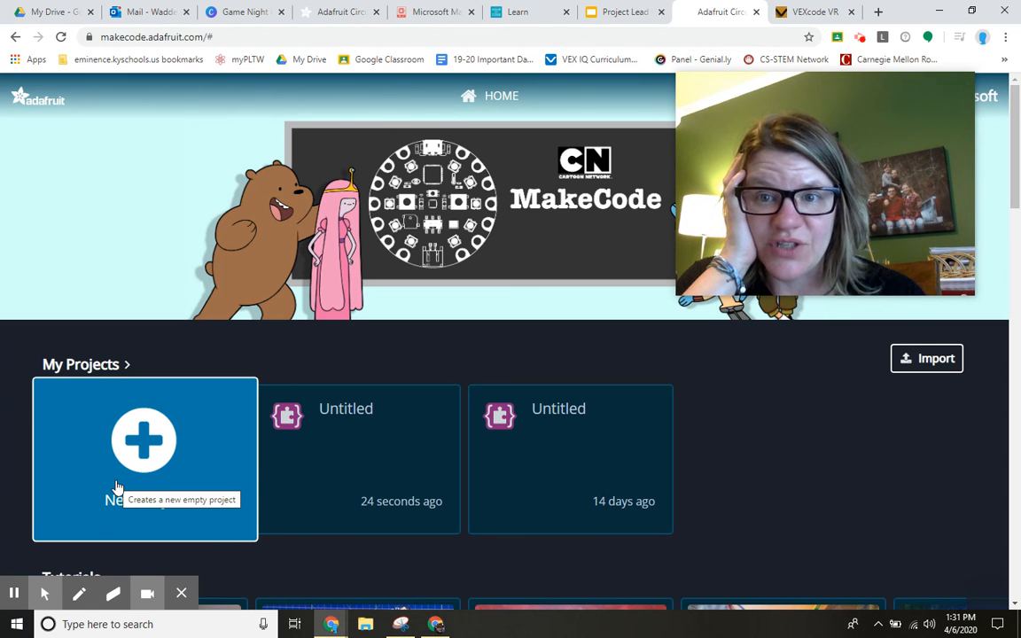
mouse_move(216, 326)
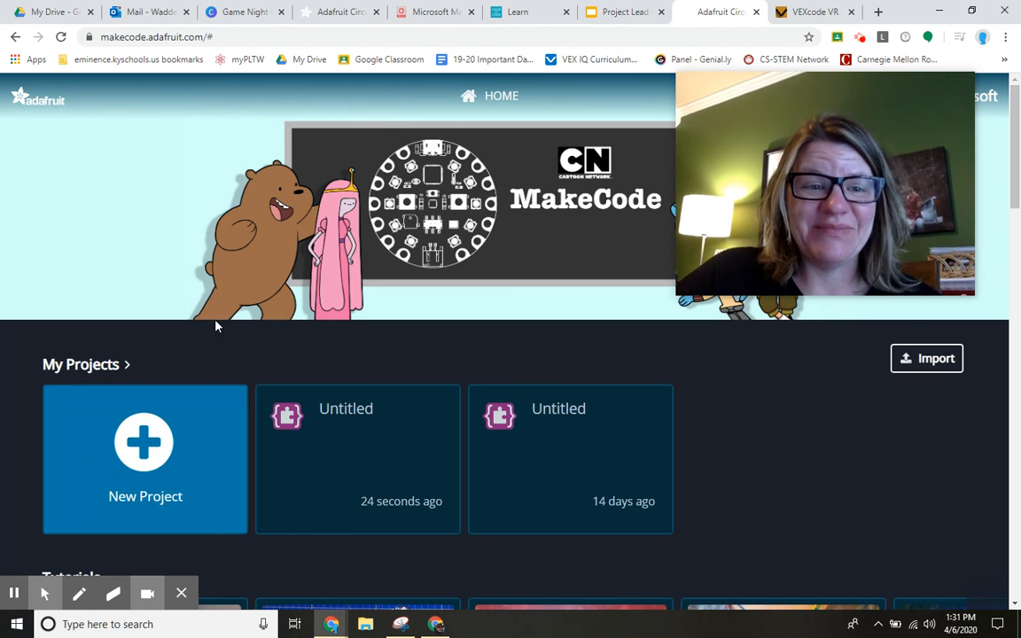